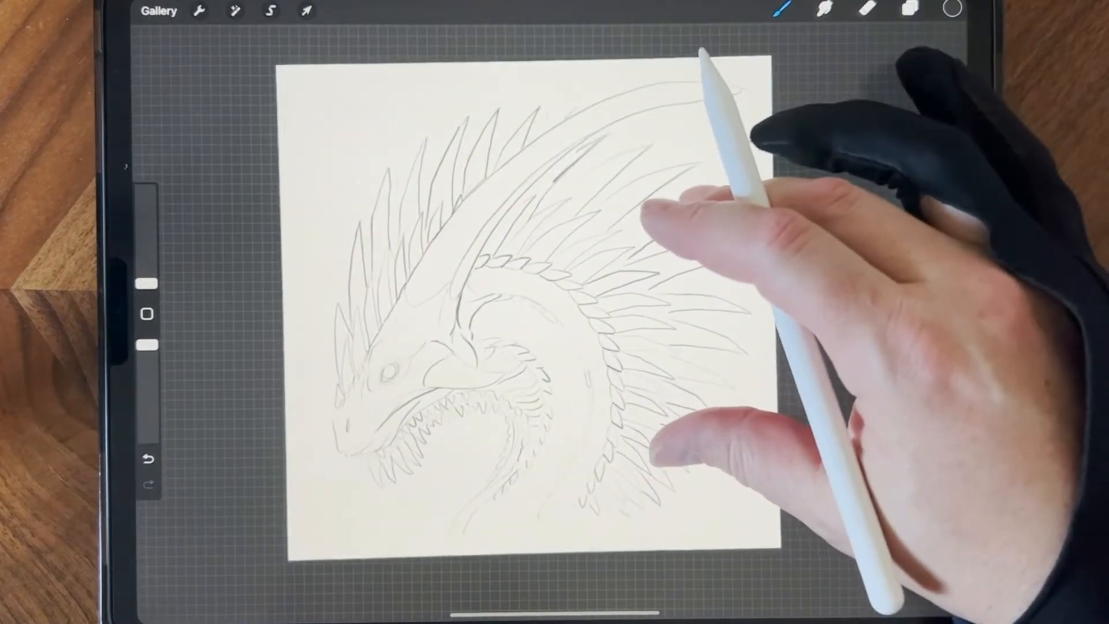
- Flip the canvas horizontally so the dragon head faces right for a proportion check
click(307, 11)
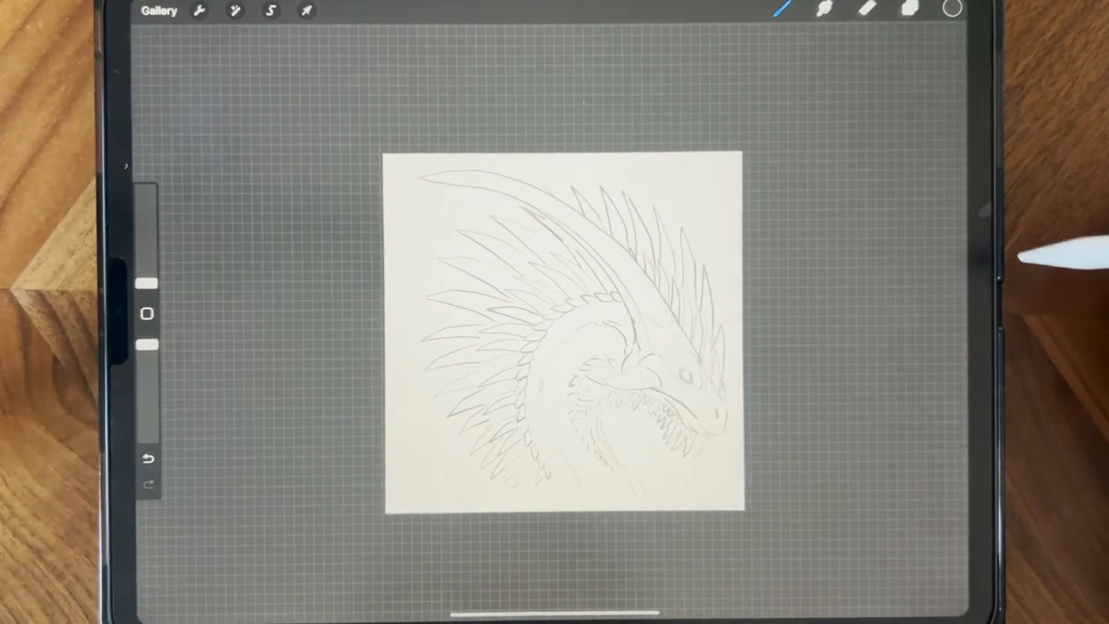
- Flip the canvas back so the dragon faces left before inking the eye and jaw
click(308, 11)
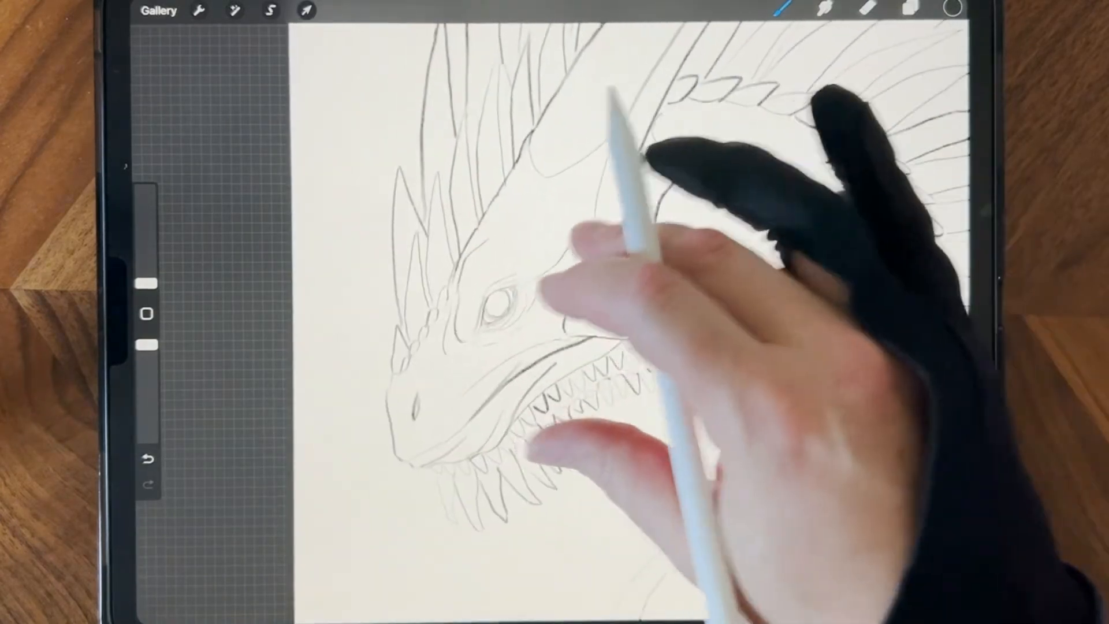
- Apply the Sharpen adjustment to crisp up the dragon's line work
click(231, 12)
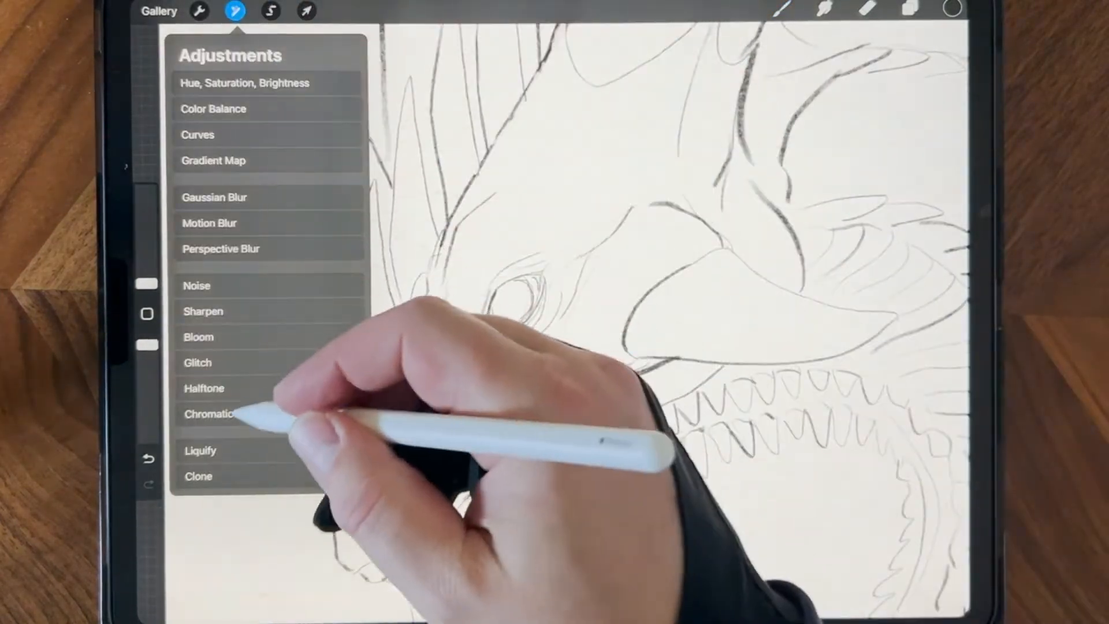
click(201, 451)
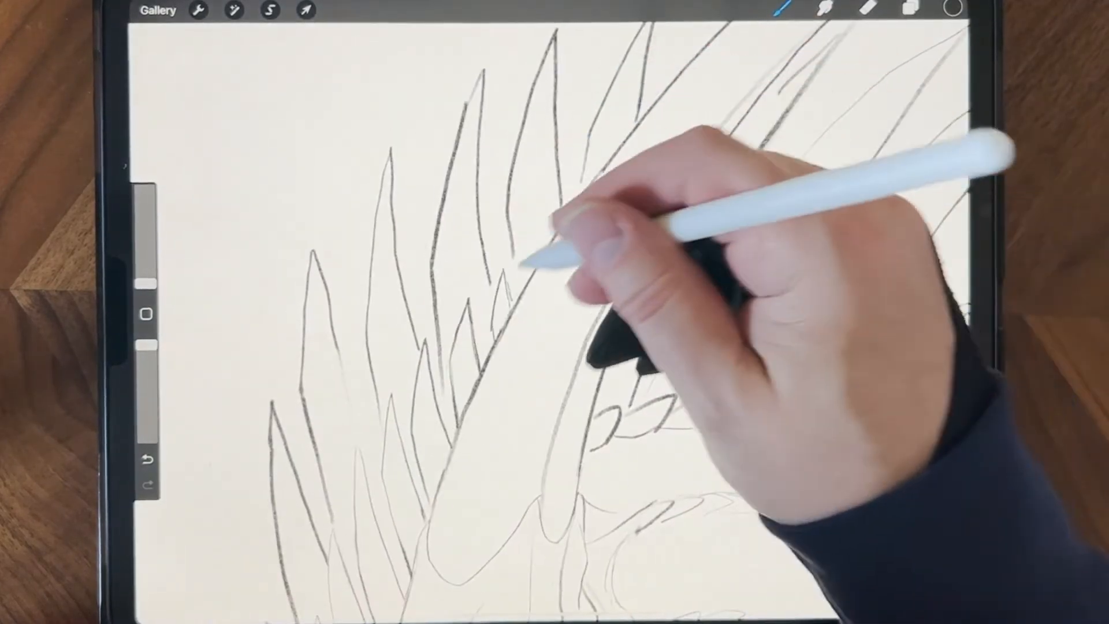
- Make a first freehand selection around part of the spiky mane
click(265, 13)
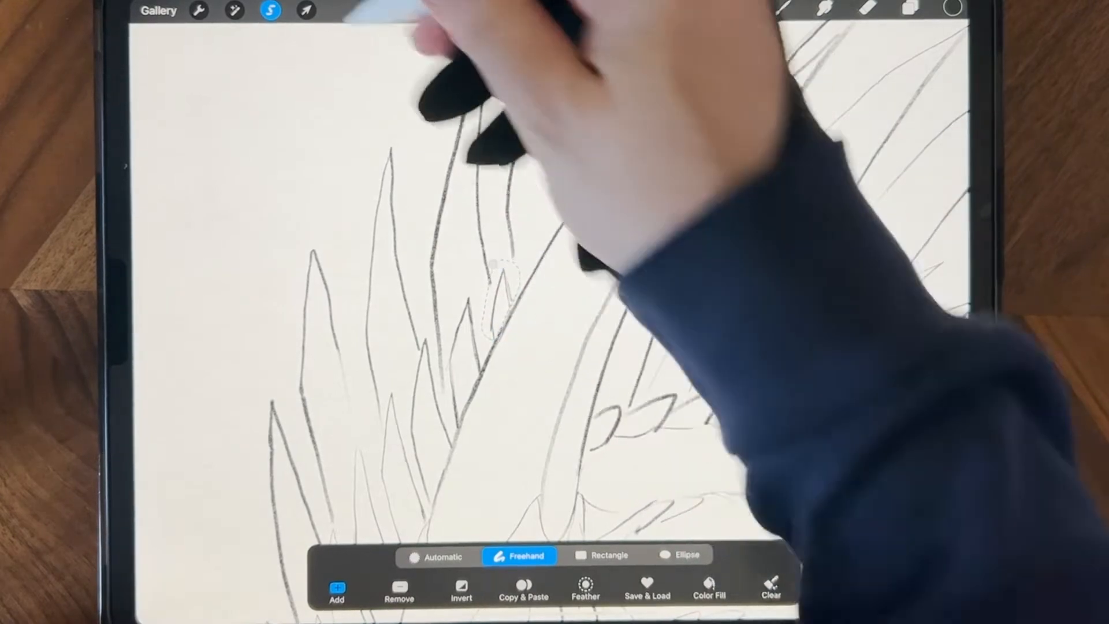
click(307, 11)
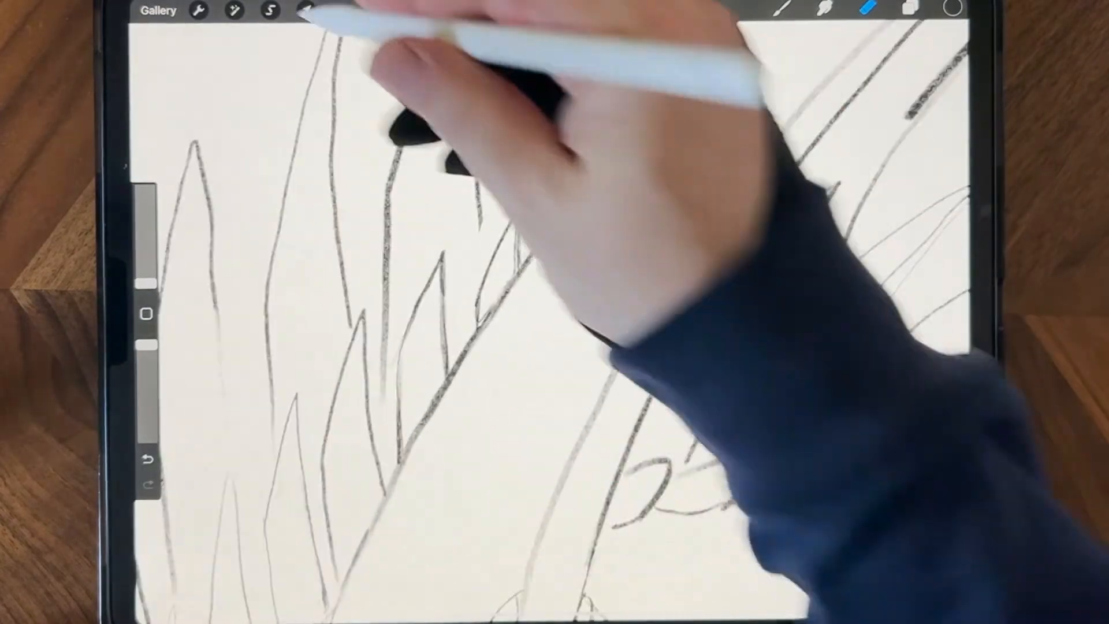
click(267, 12)
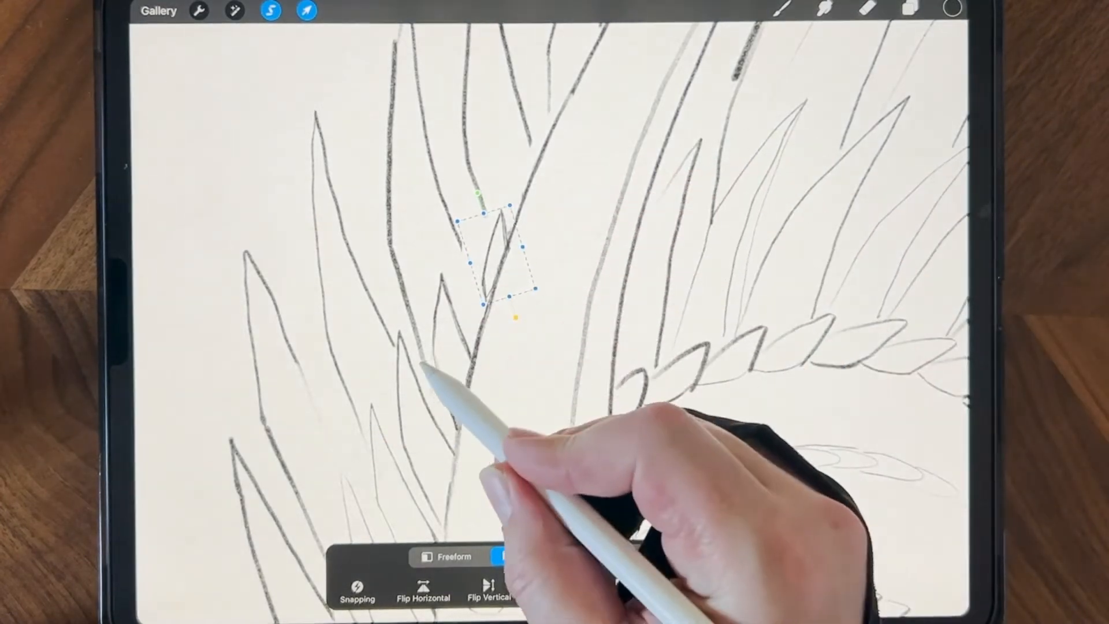
click(528, 555)
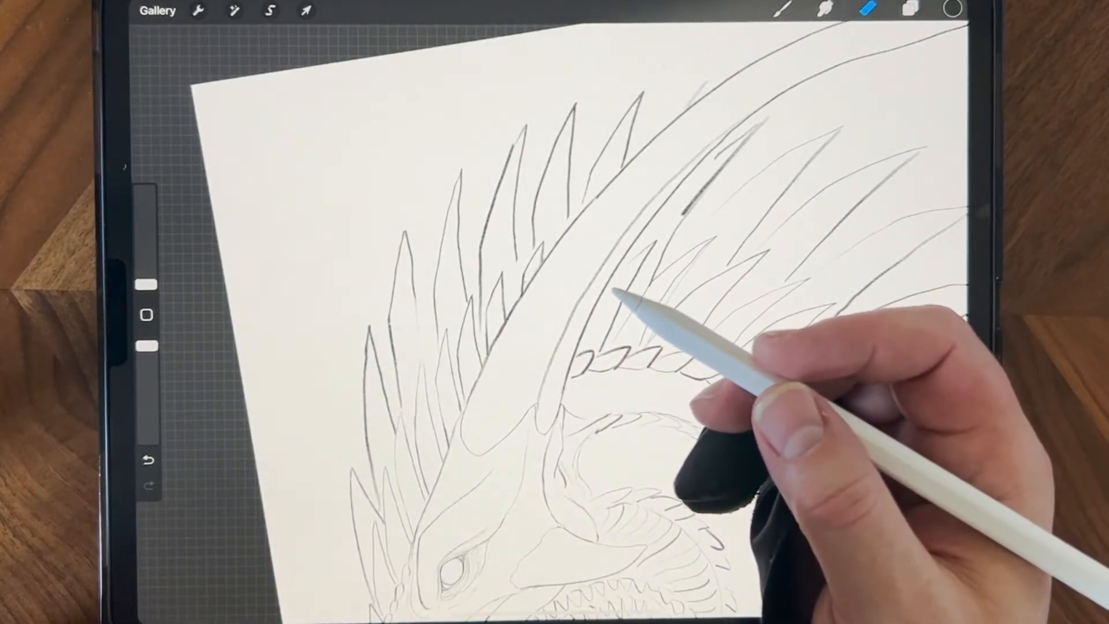
- Start a new freehand selection outlining an area of the mane spikes
click(271, 11)
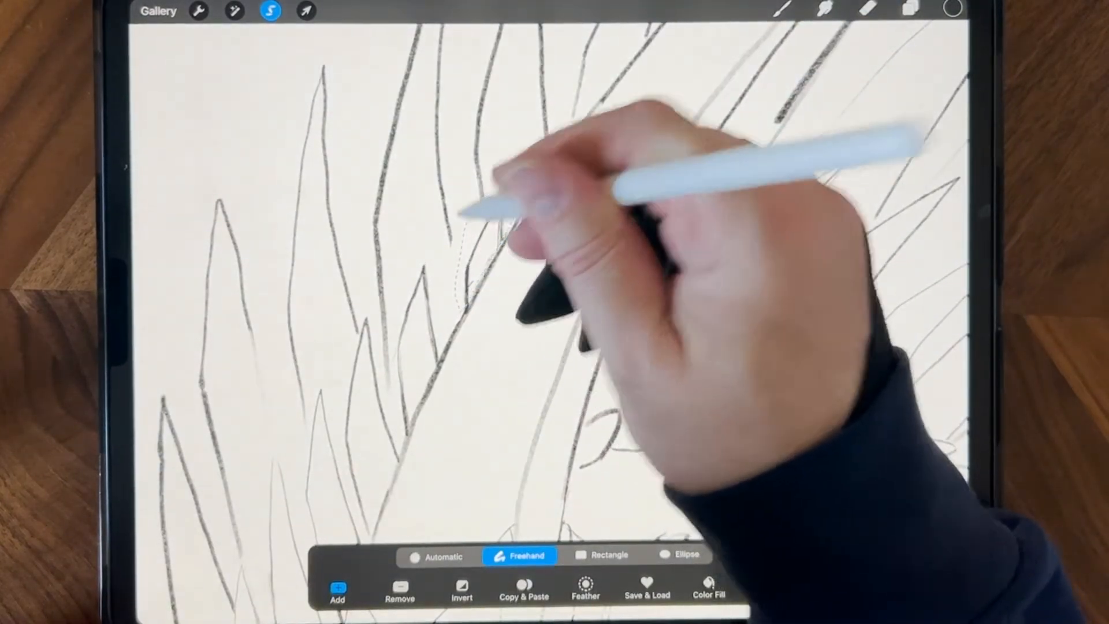
click(307, 11)
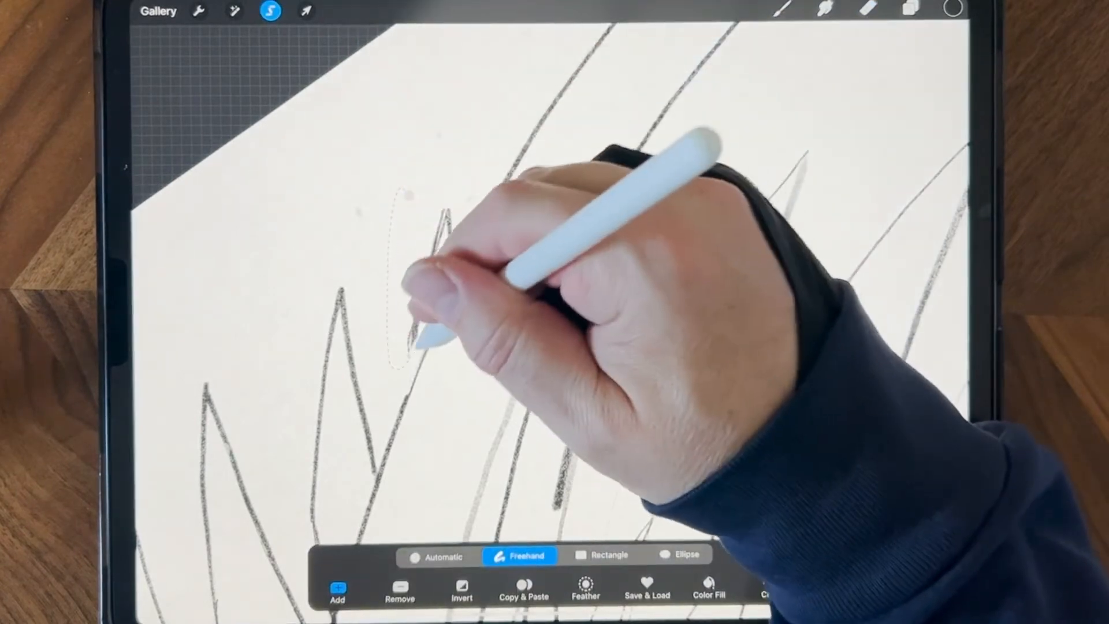
- Select a single tall mane spike with a freehand loop for reshaping
click(307, 12)
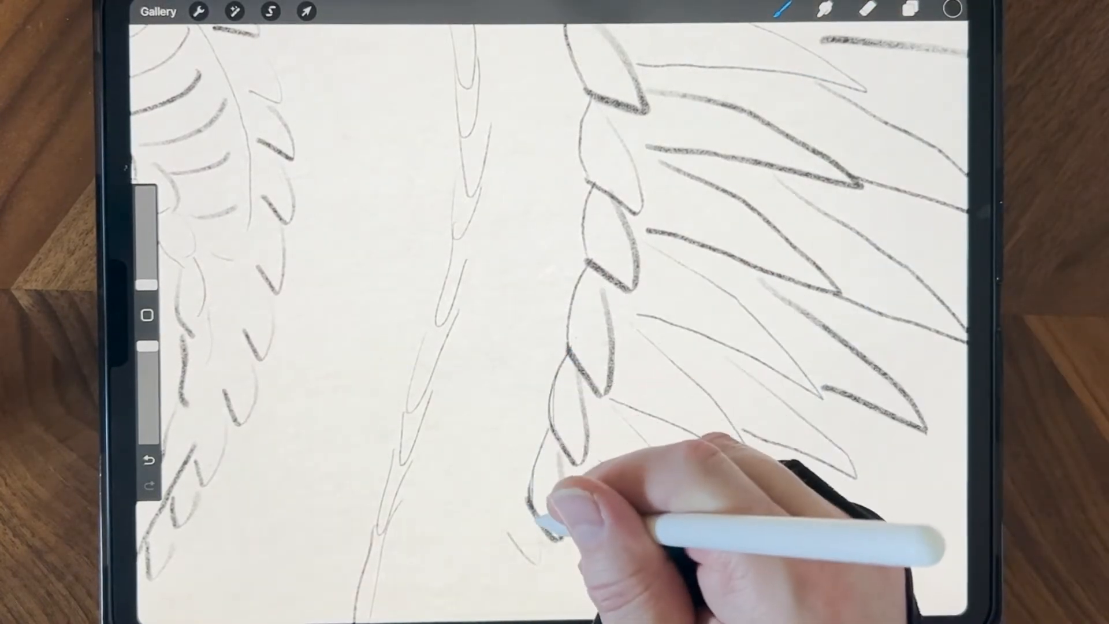
- Trace the outline of a lower neck scale and switch to the eraser
drag(559, 503, 537, 523)
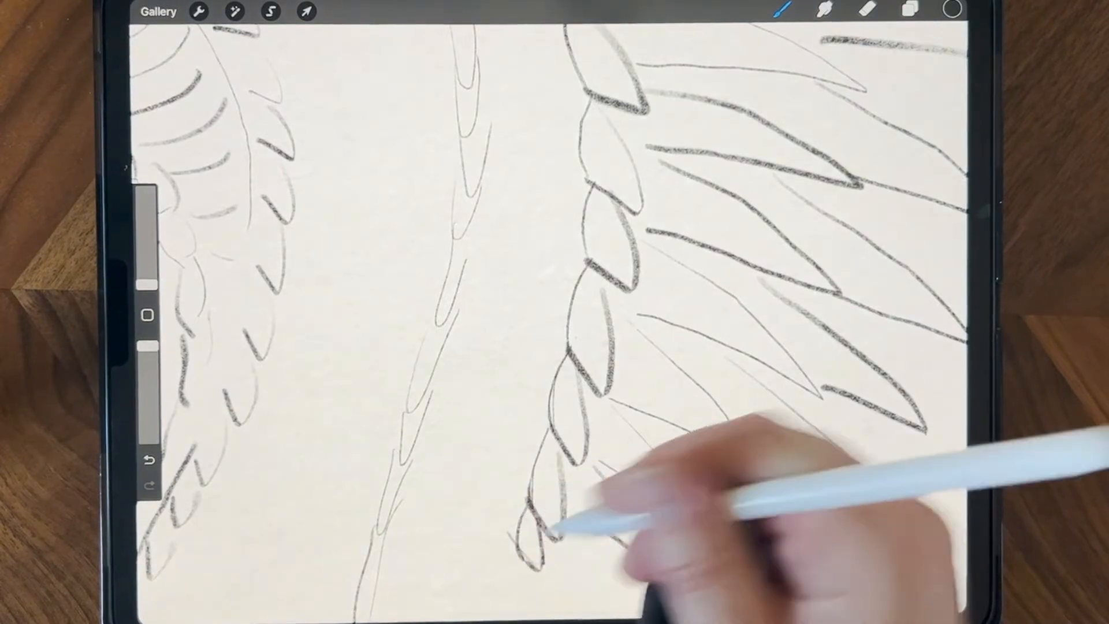
click(867, 11)
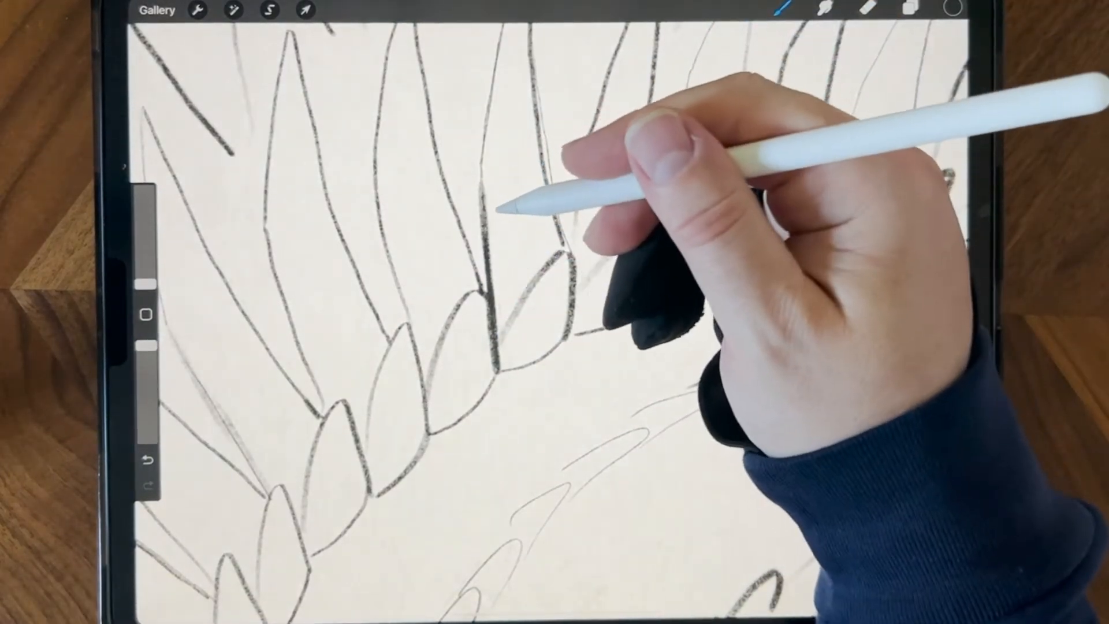
click(146, 462)
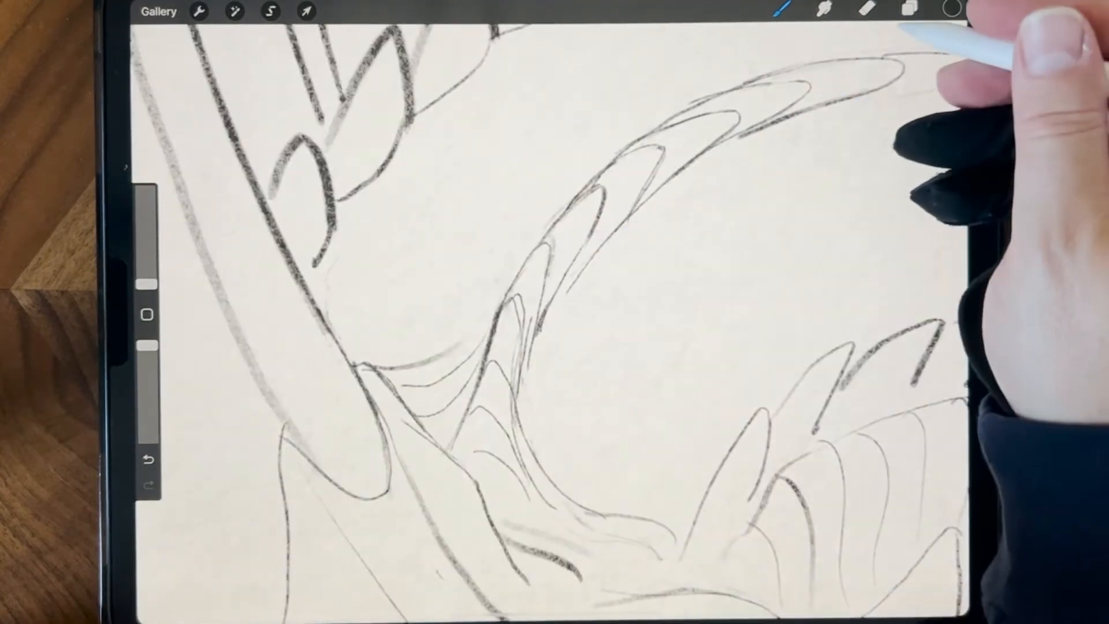
- Switch to the eraser while inking the frill and spikes near the jaw
click(864, 11)
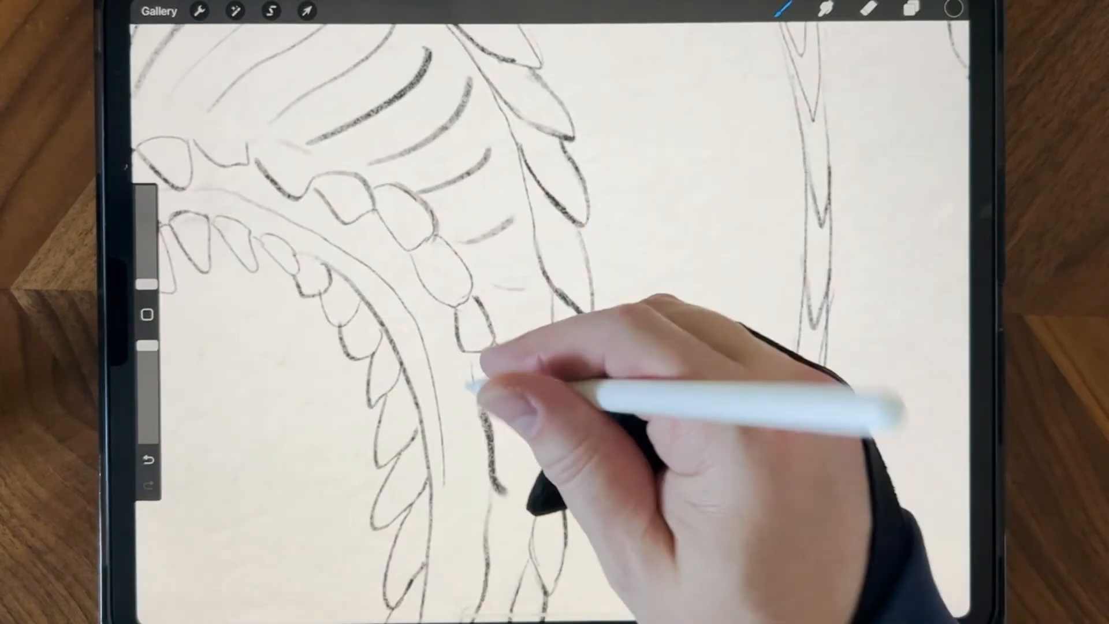
click(864, 10)
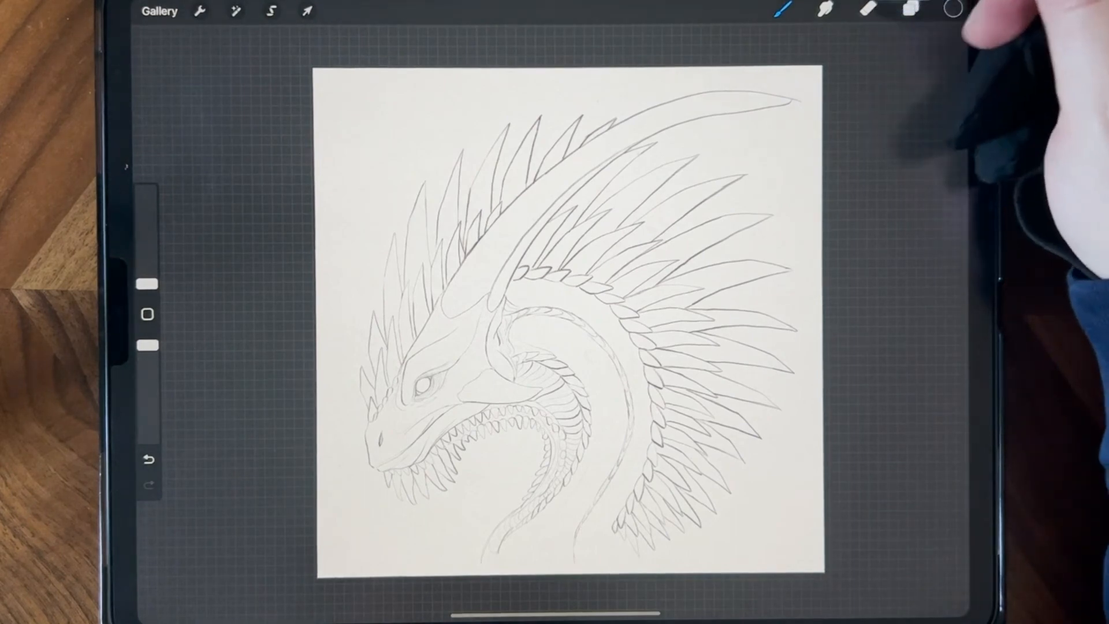
- Switch from the brush to the eraser to clean up the line drawing
click(867, 11)
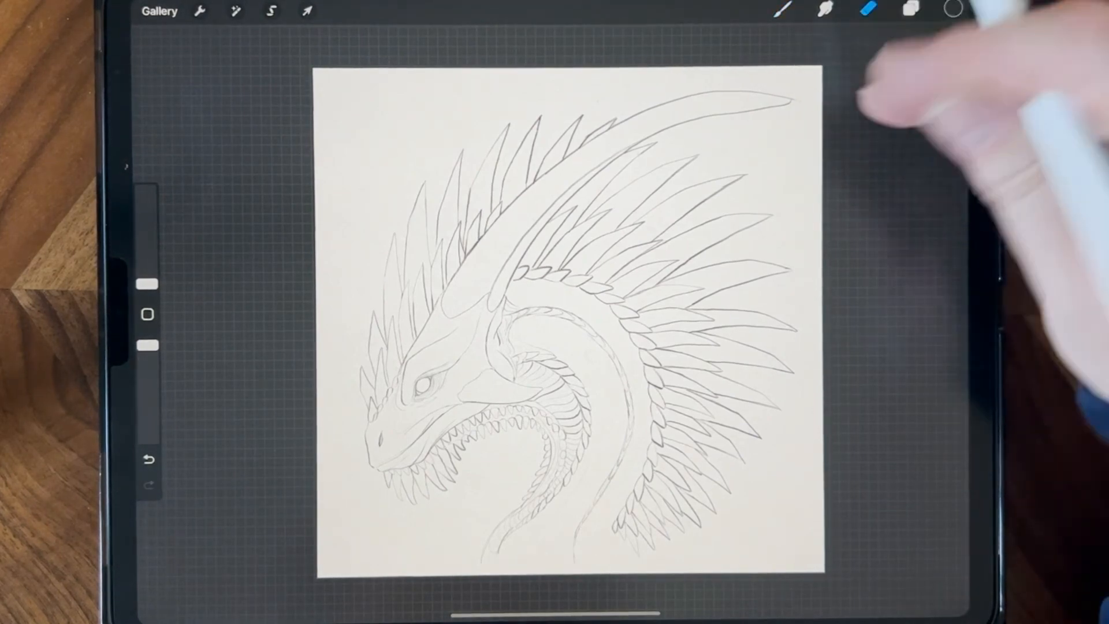